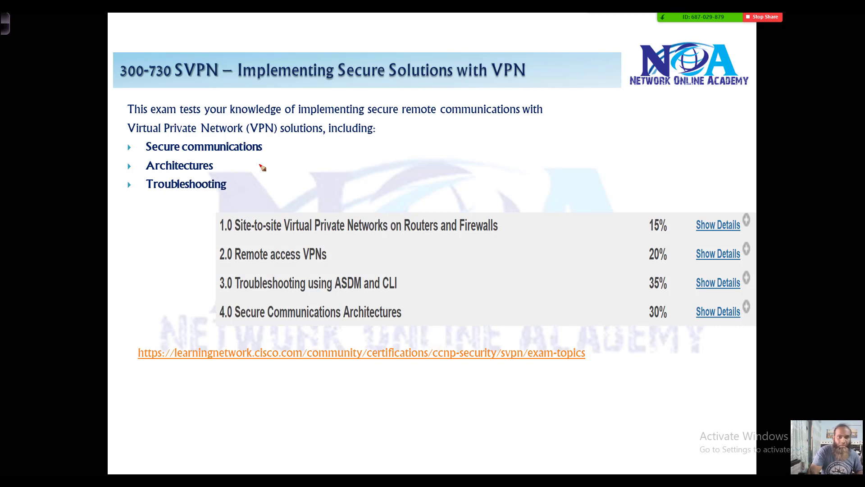
- Circle 'VPN' in the slide title and handwrite VPN option notes below it
drag(171, 49, 231, 88)
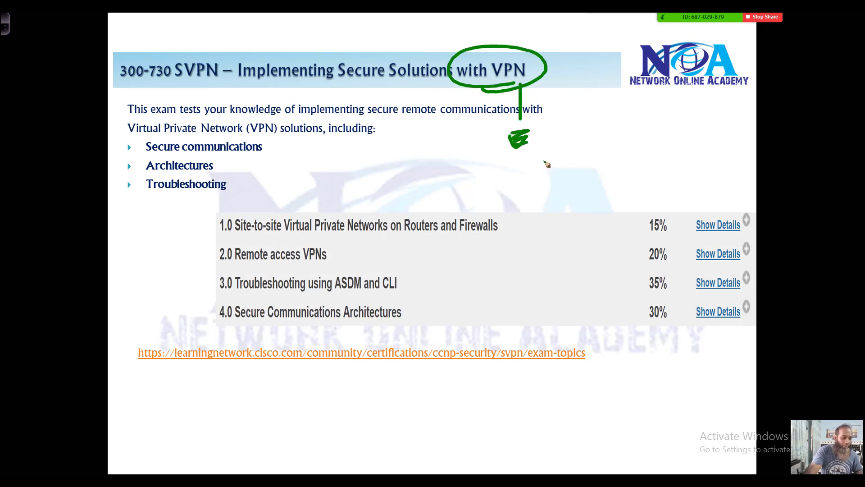
mouse_move(497, 162)
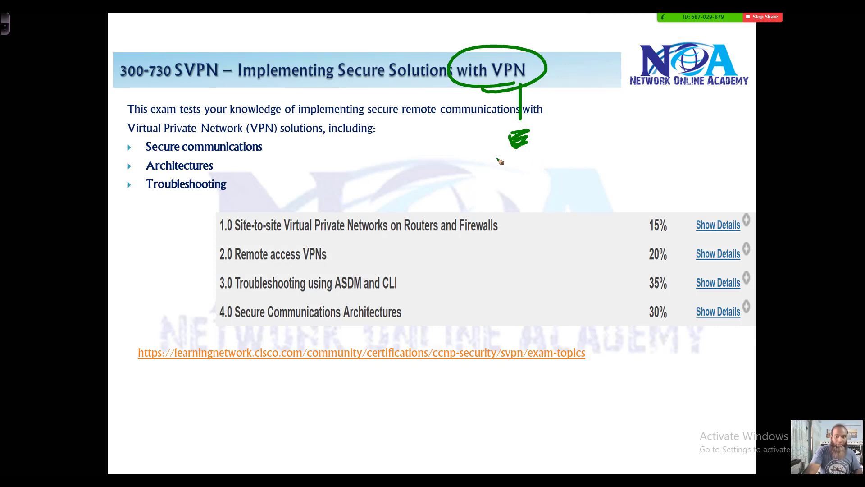
mouse_move(443, 164)
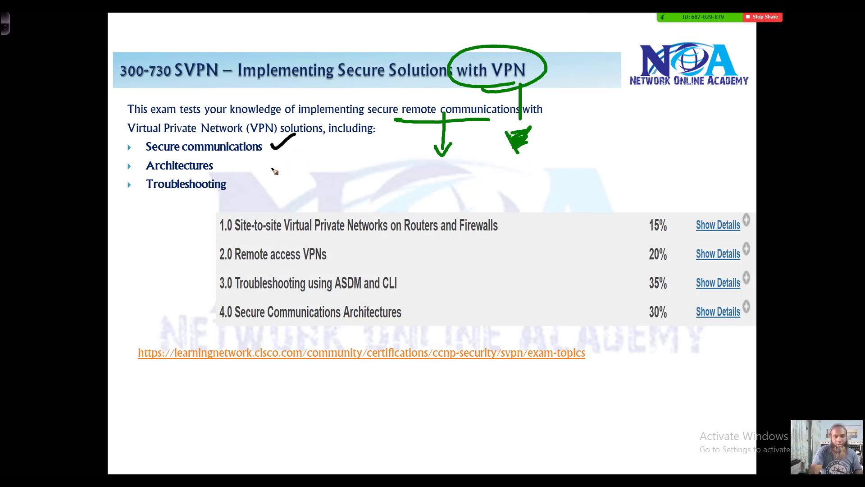
drag(364, 160, 447, 165)
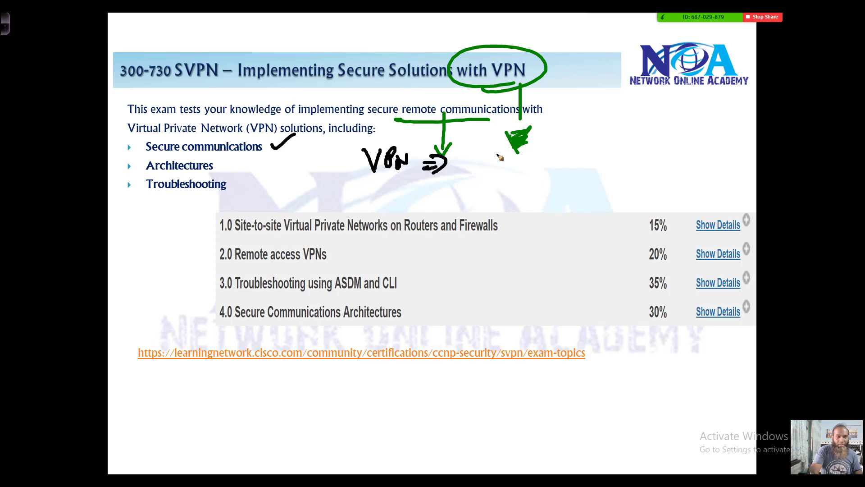
drag(464, 160, 557, 165)
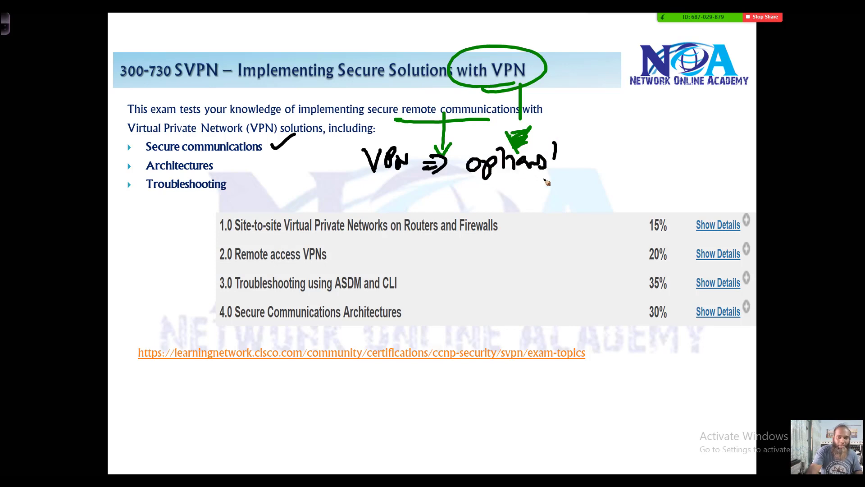
- Underline the note and draw arrows and marks beside Architectures
drag(216, 165, 237, 167)
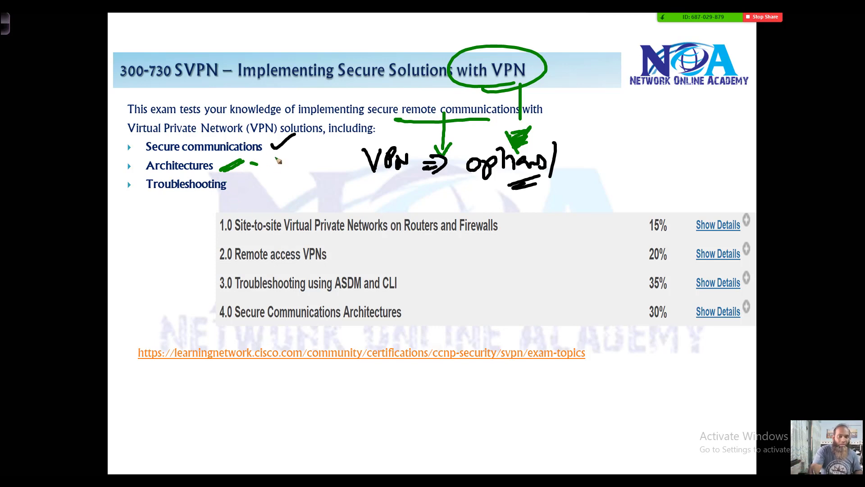
drag(243, 164, 284, 165)
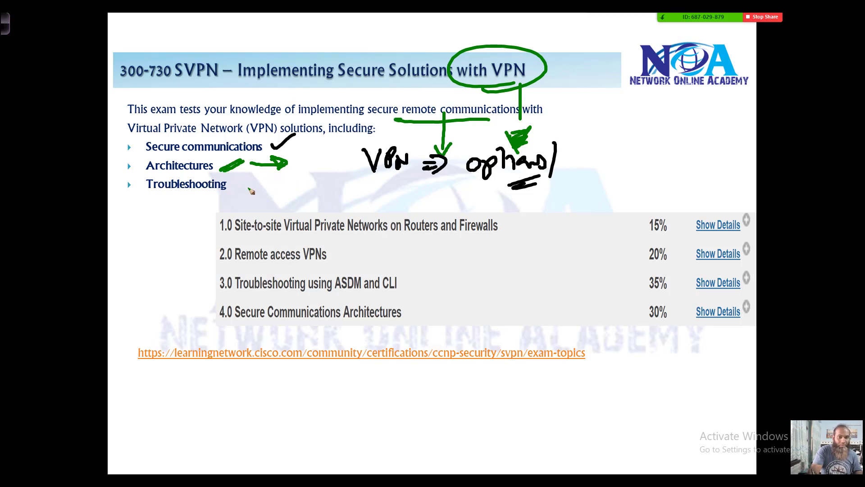
drag(231, 184, 253, 184)
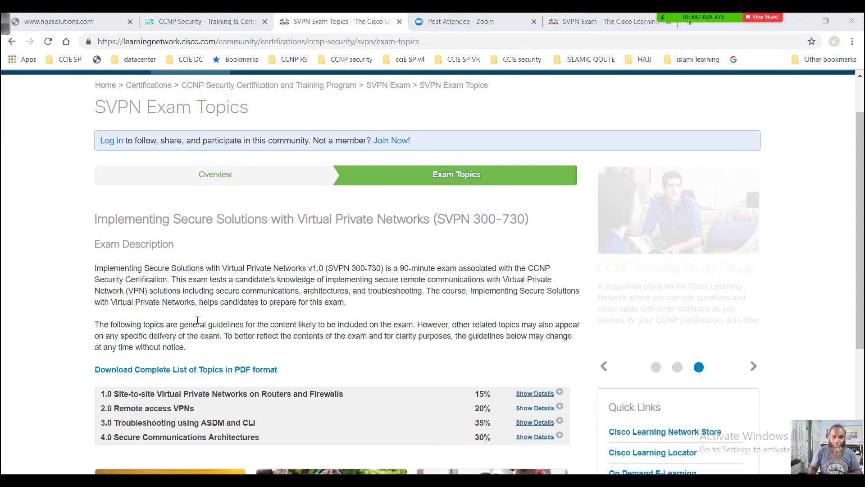
- Highlight the listed exam areas through troubleshooting in the exam description
scroll(down, 3)
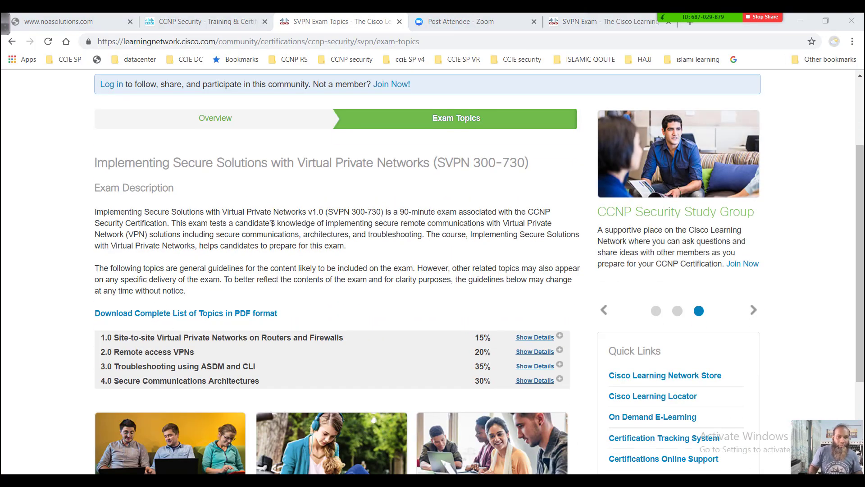
drag(413, 212, 479, 212)
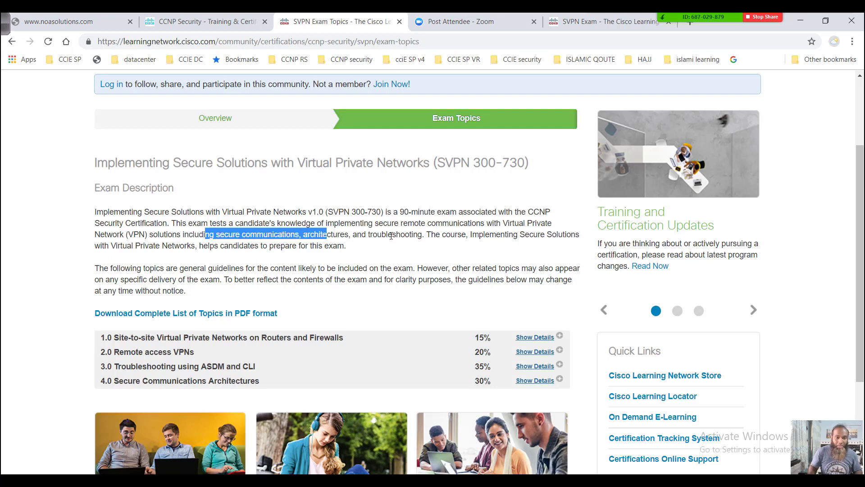
drag(325, 234, 436, 234)
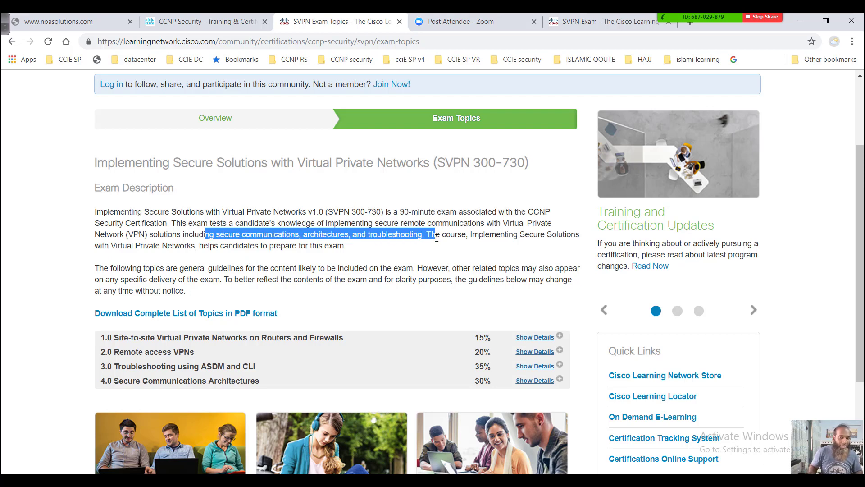
scroll(down, 3)
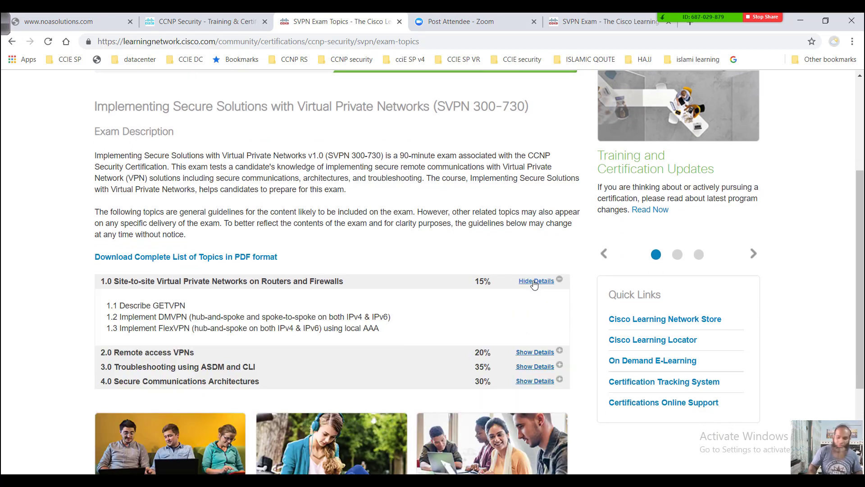
mouse_move(130, 270)
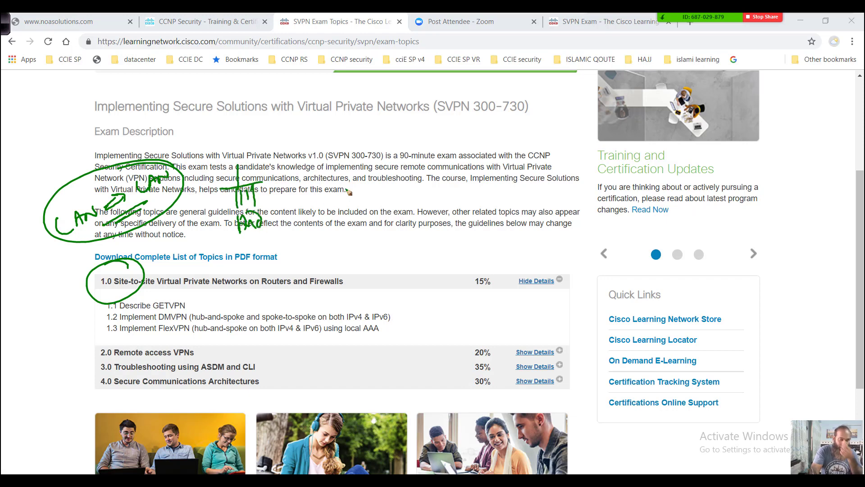
- Erase the green sketches beside the exam description
drag(452, 163, 485, 199)
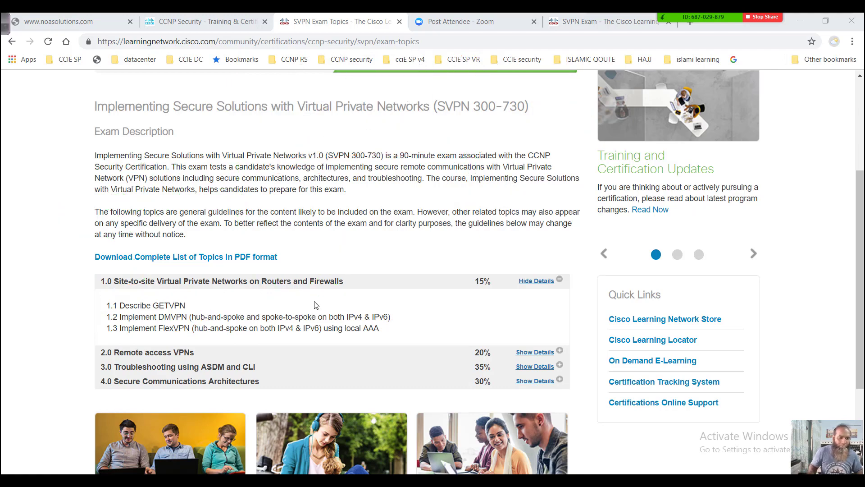
mouse_move(535, 352)
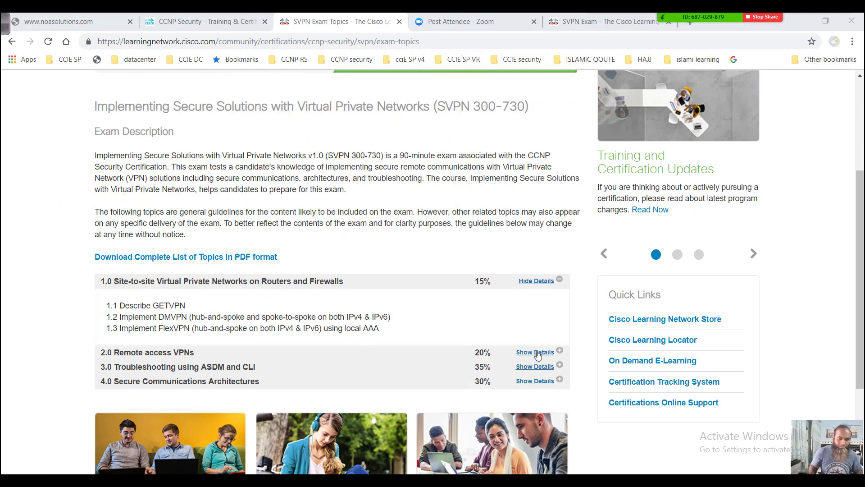
click(534, 352)
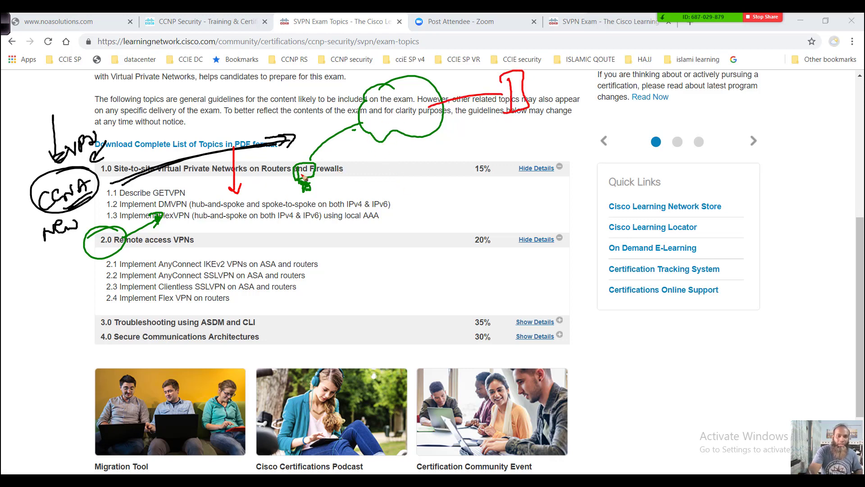
drag(297, 176, 329, 199)
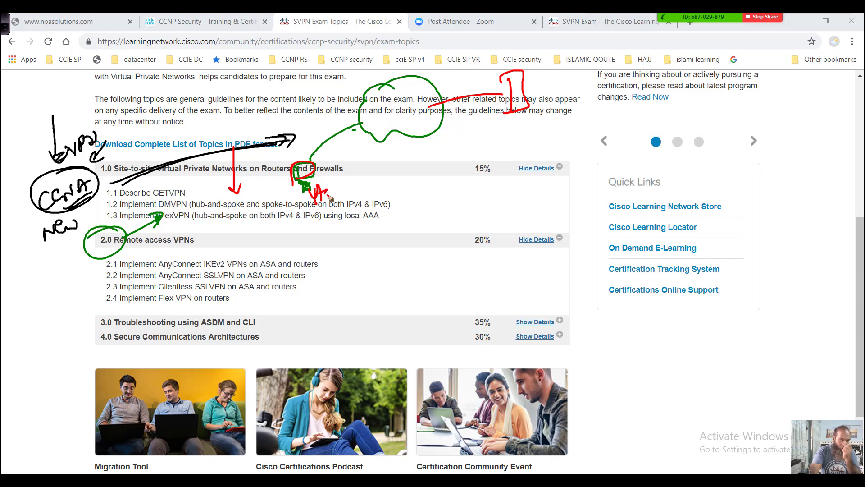
drag(325, 190, 502, 149)
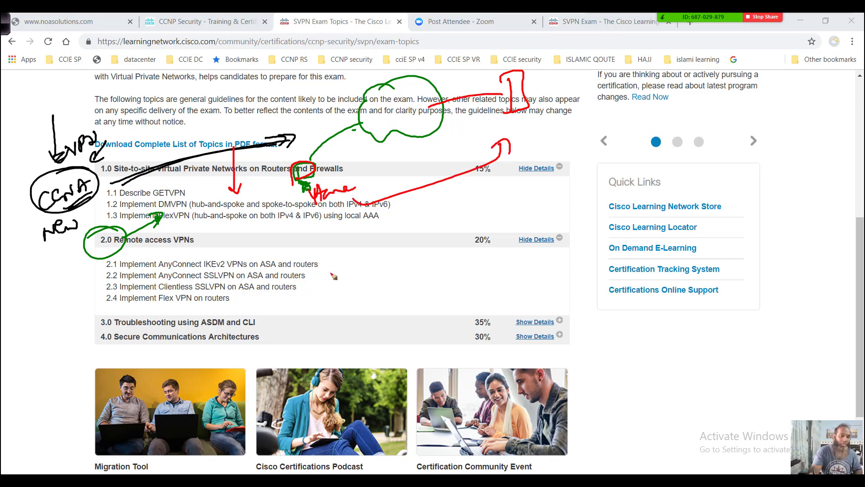
drag(347, 268, 347, 284)
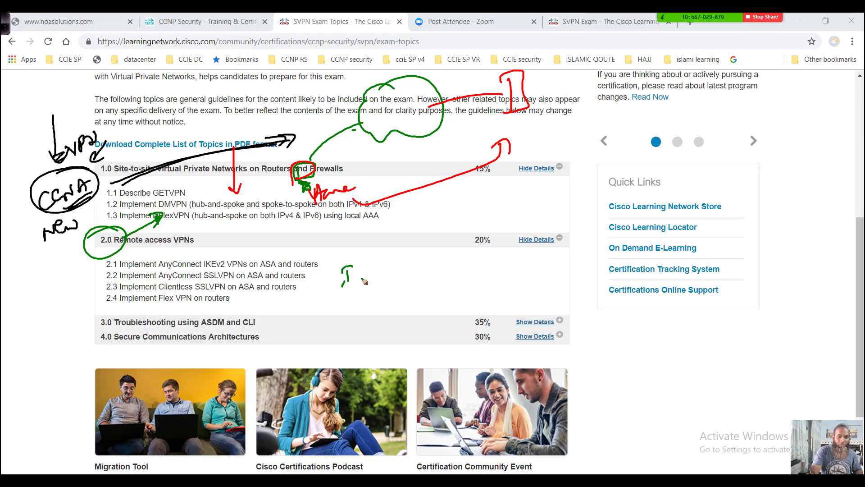
drag(347, 276, 394, 279)
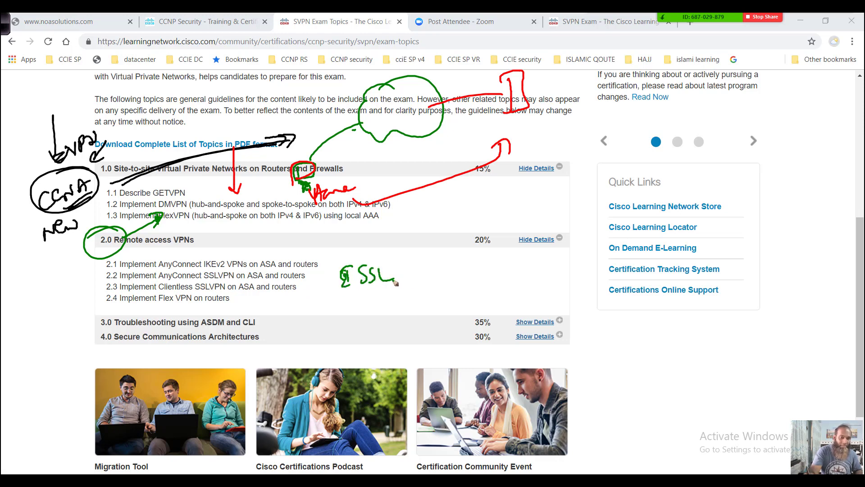
drag(395, 276, 435, 275)
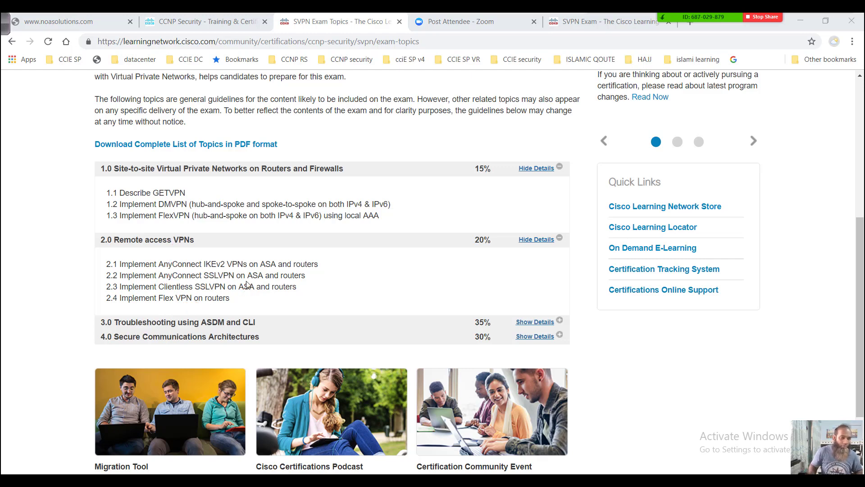
mouse_move(270, 267)
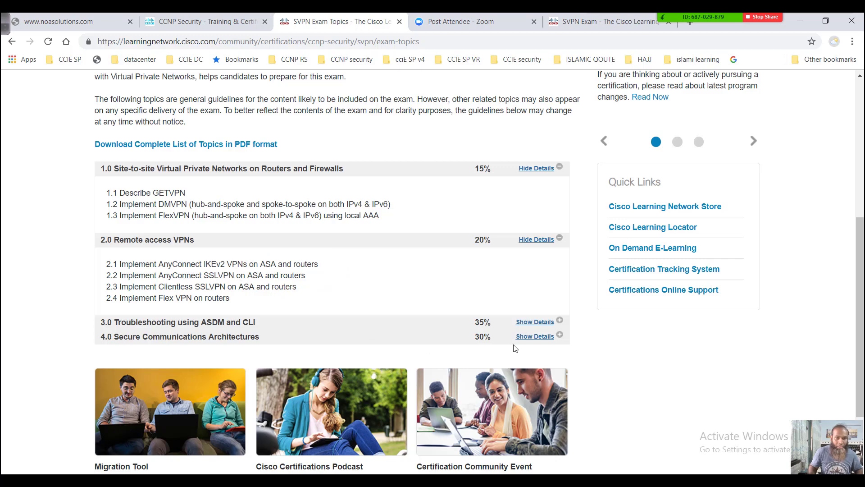
mouse_move(523, 342)
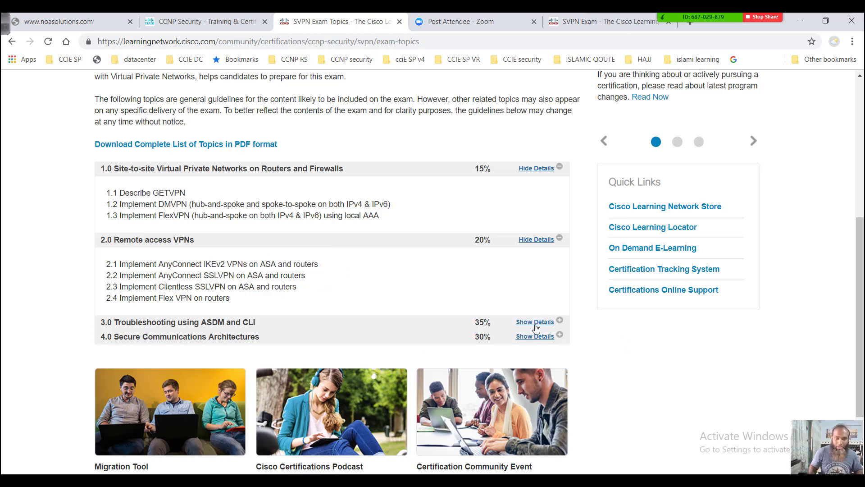
- Expand 3.0 Troubleshooting using ASDM and CLI to list its five subtopics
click(534, 322)
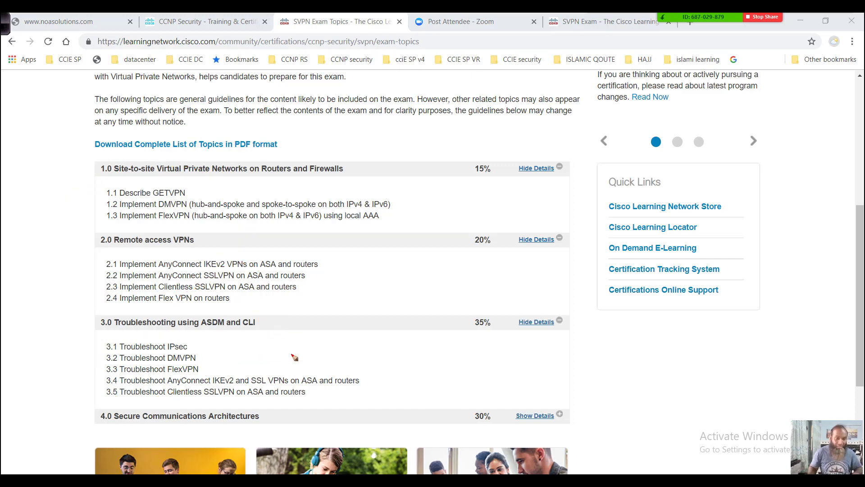
- Expand 4.0 Secure Communications Architectures and sketch a user-to-cloud split tunneling diagram
click(533, 415)
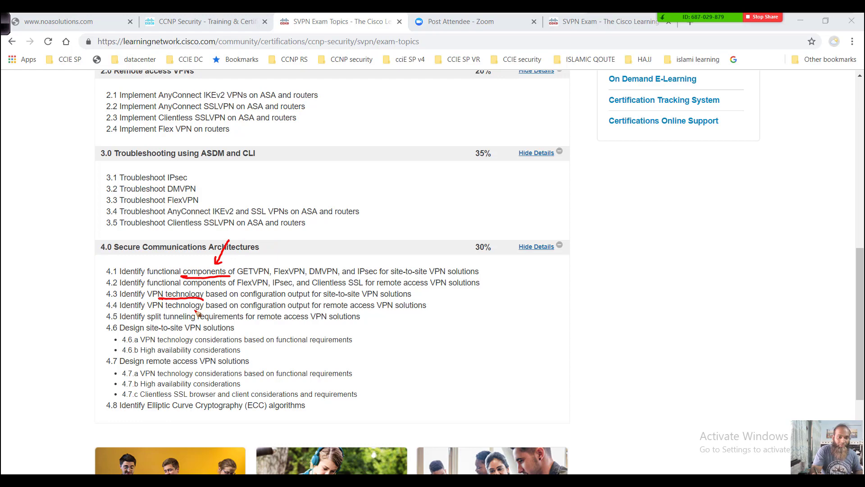
mouse_move(199, 311)
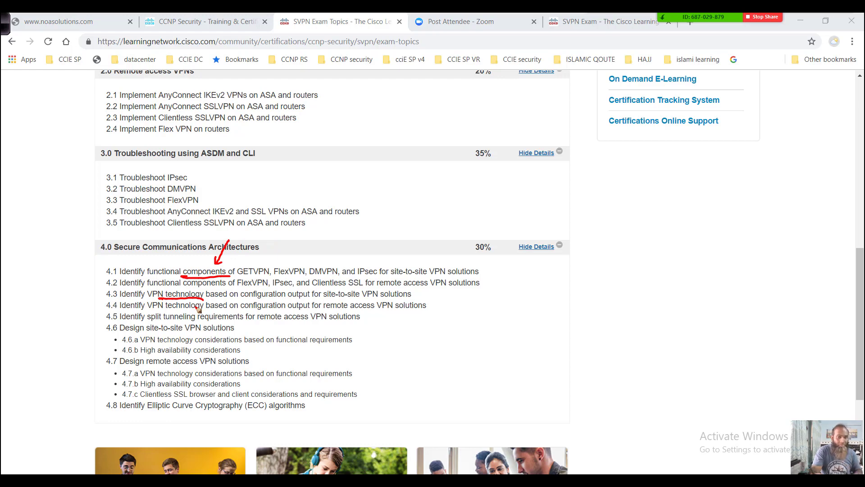
mouse_move(297, 314)
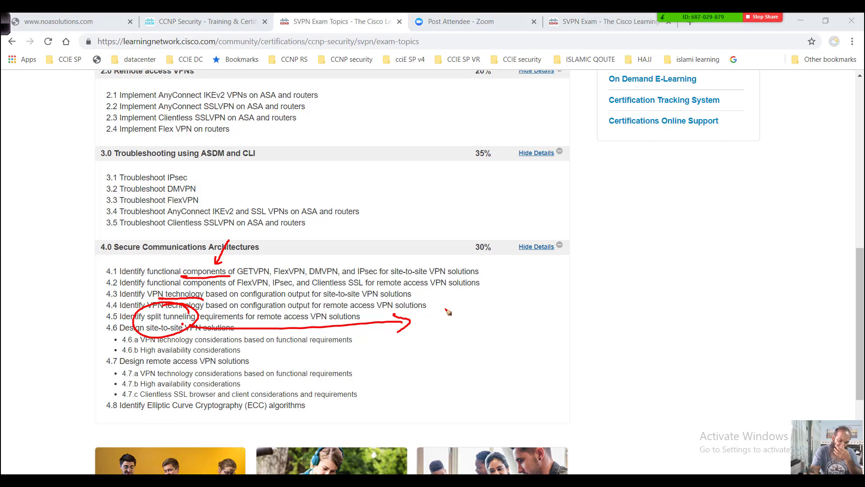
drag(446, 331, 477, 369)
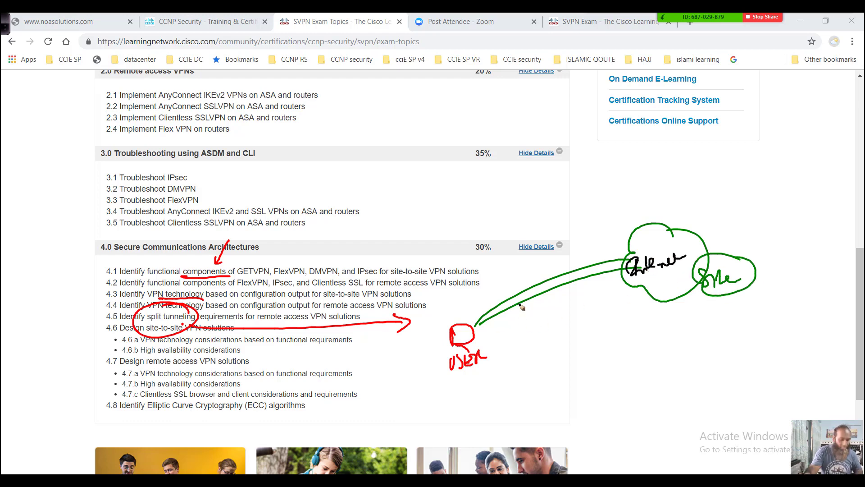
mouse_move(496, 337)
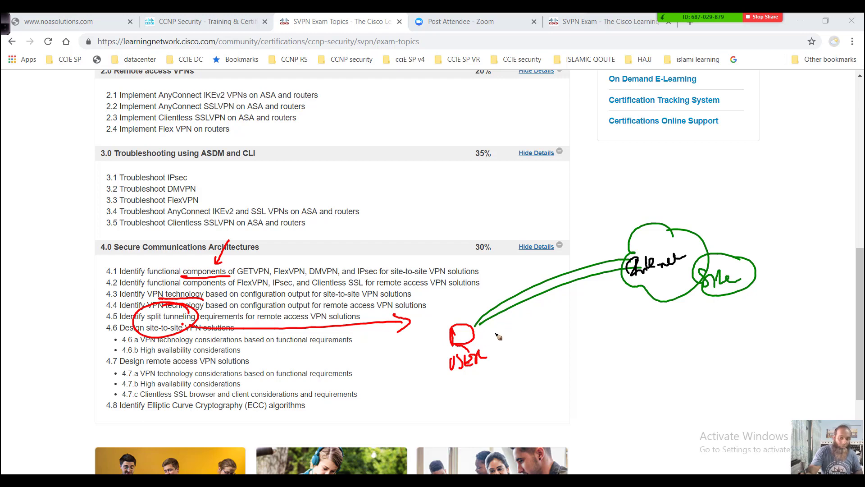
drag(477, 336, 717, 311)
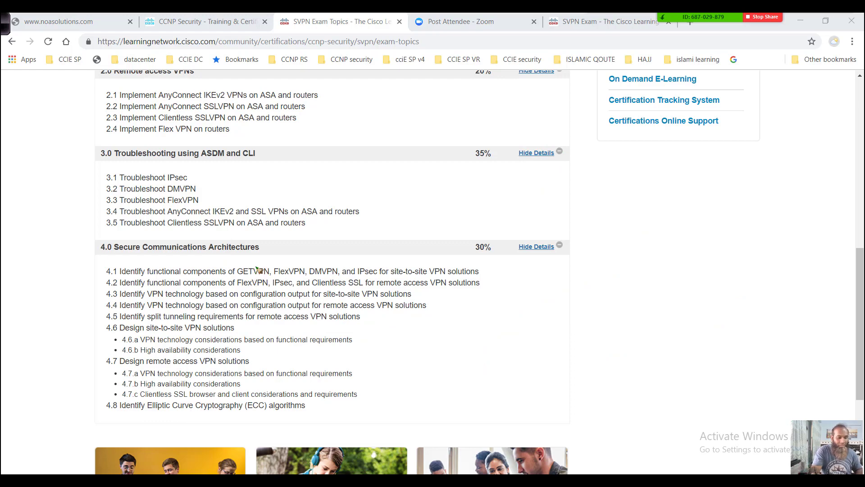
mouse_move(214, 363)
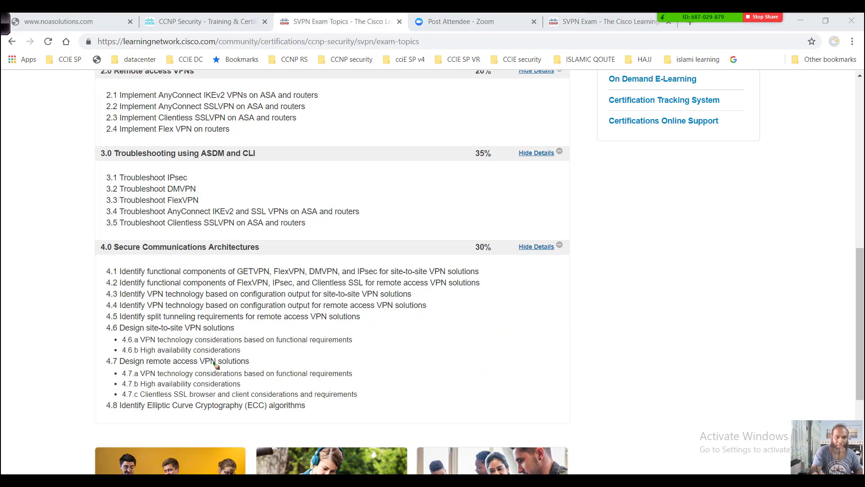
mouse_move(96, 334)
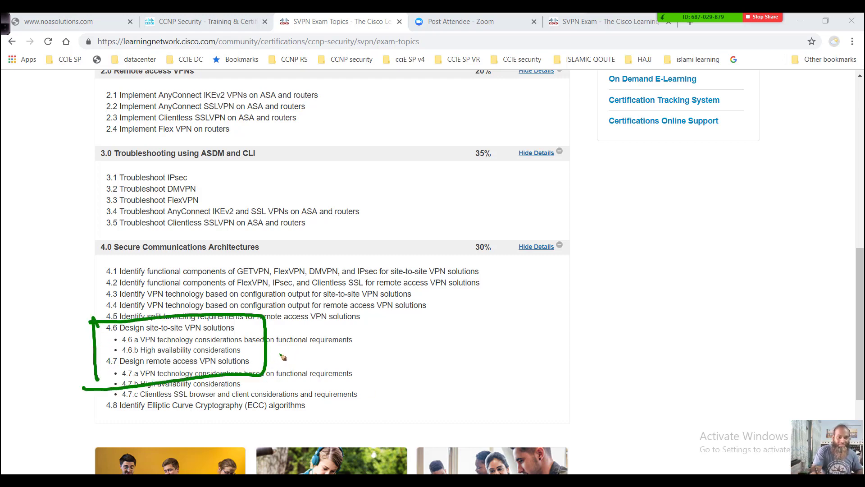
- Tick topic 4.8 and circle its (ECC) algorithms wording
drag(276, 353, 348, 338)
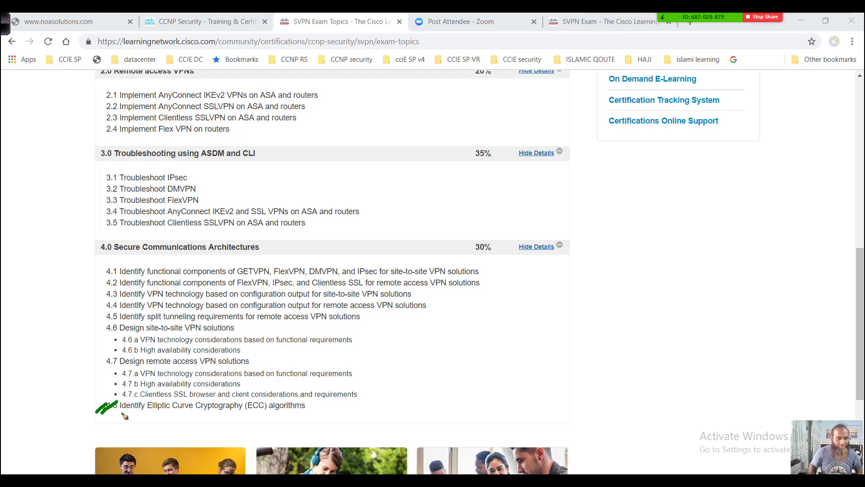
mouse_move(228, 421)
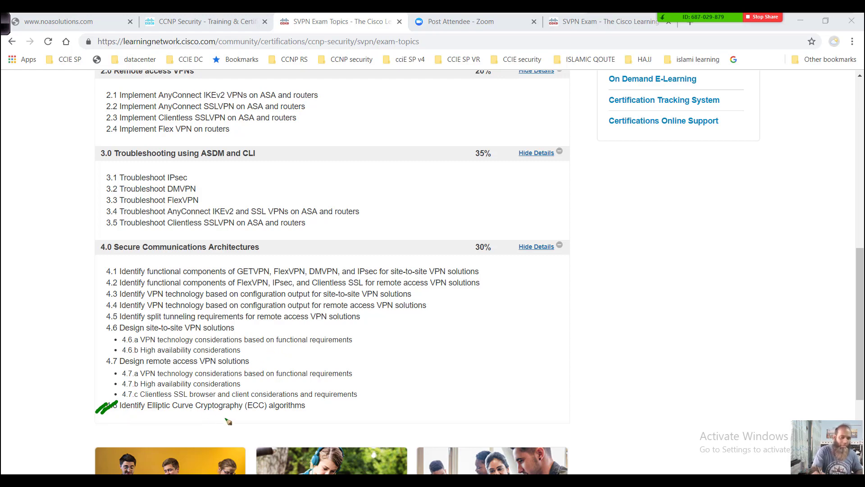
drag(364, 378, 260, 406)
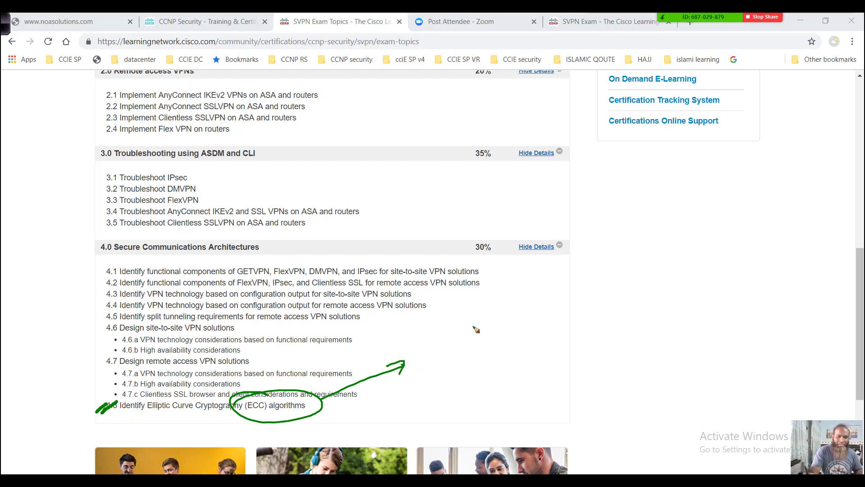
mouse_move(440, 342)
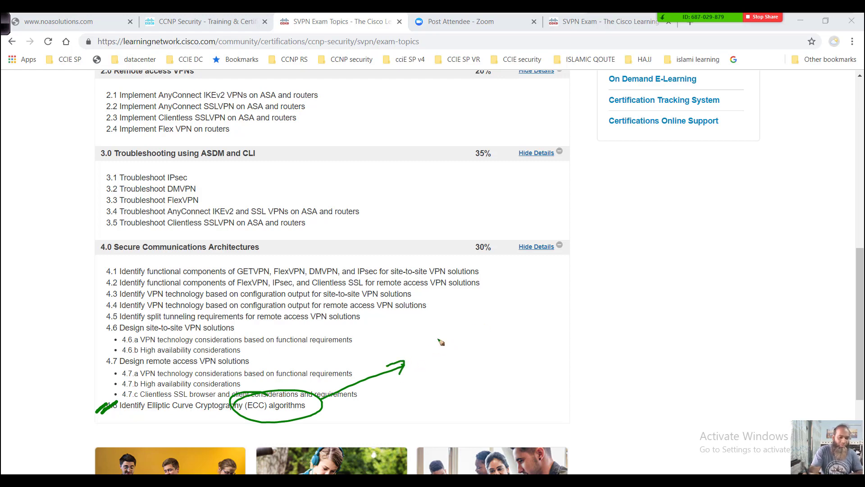